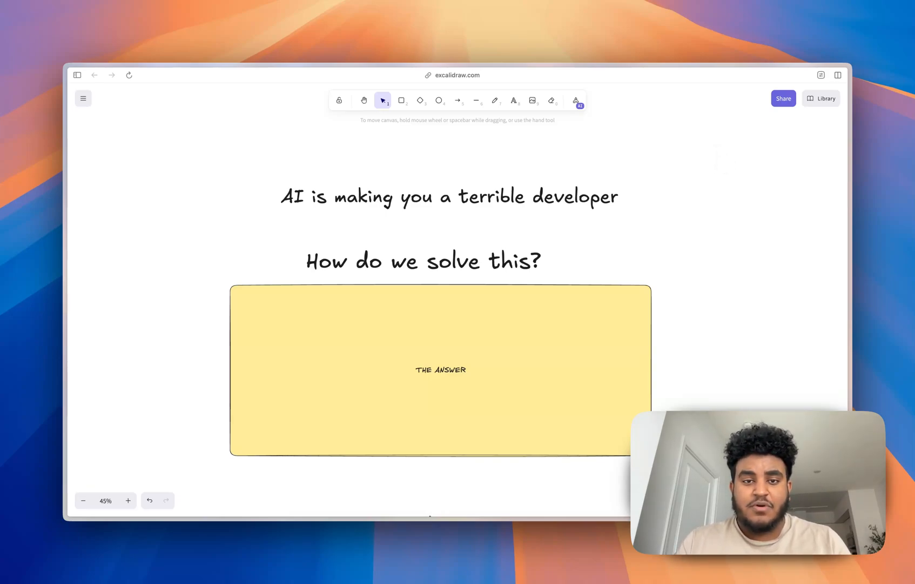
mouse_move(718, 153)
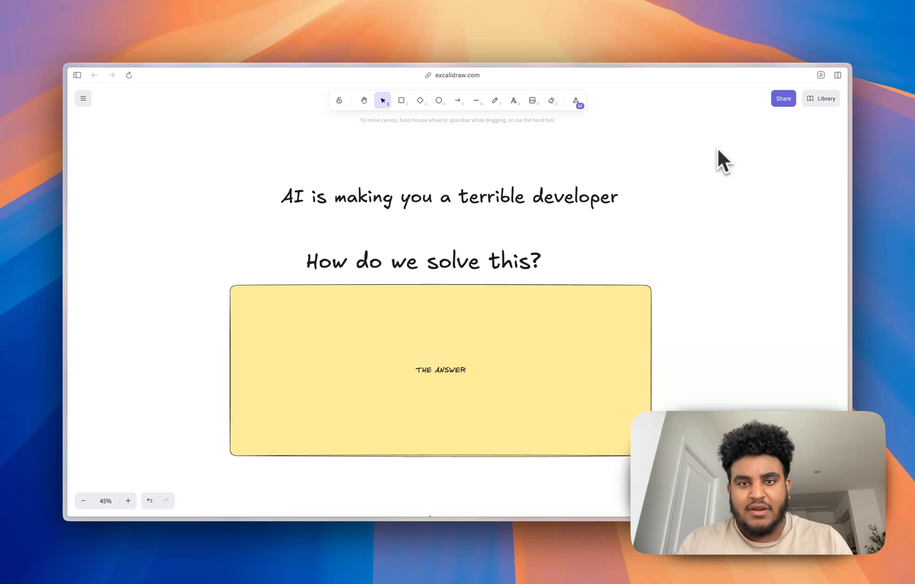
mouse_move(653, 203)
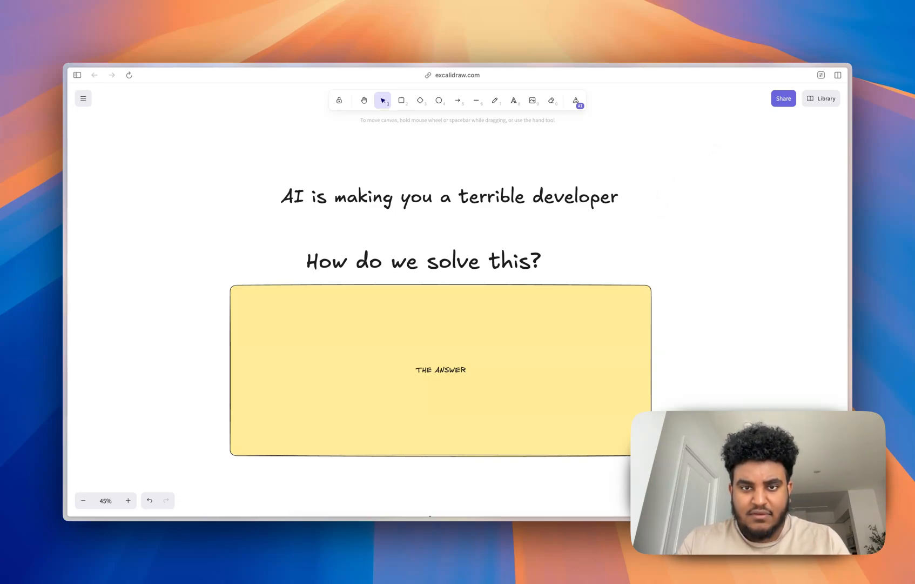
mouse_move(575, 235)
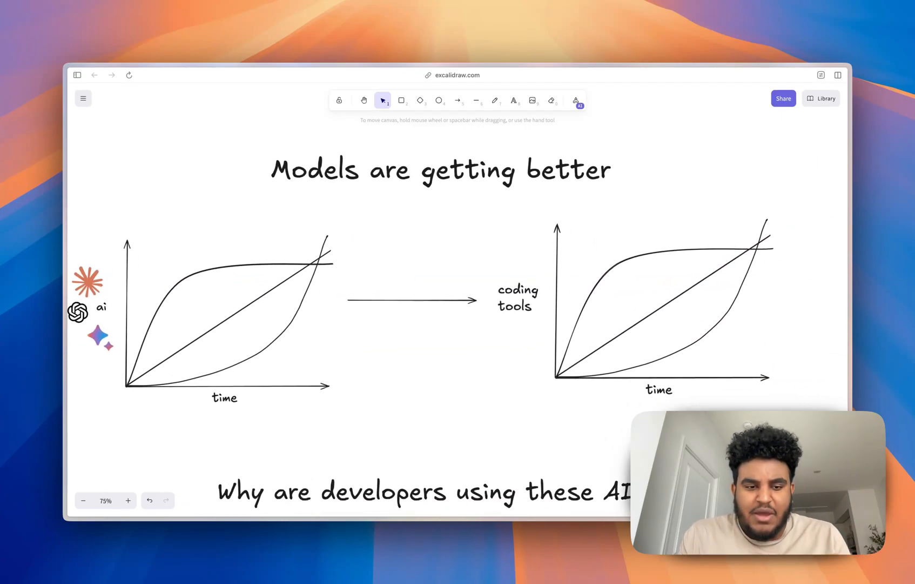
Step: Scroll the canvas down to the 'Why are developers using these AI model?' checklist box
scroll(down, 3)
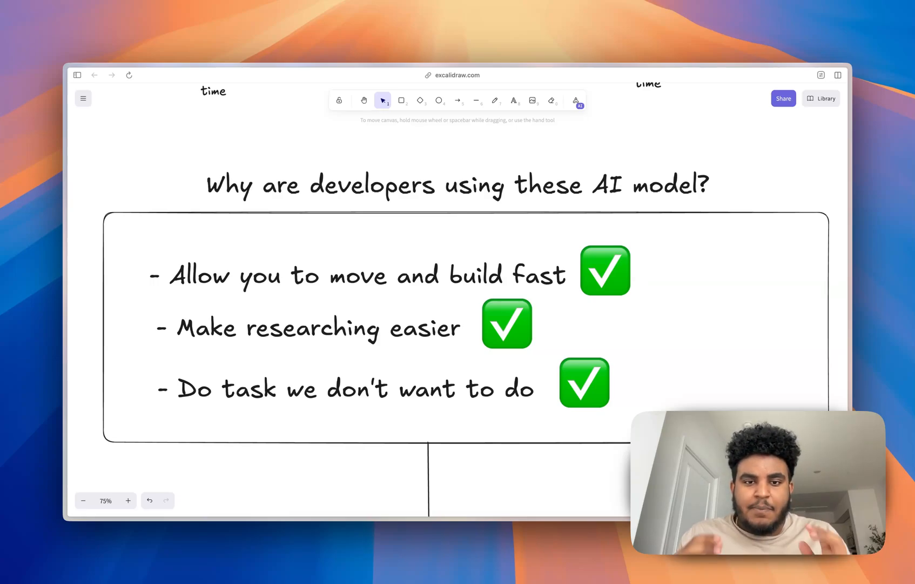
Step: Scroll down past 'The Problem' arrow to the 'You're robbing yourself of the learning experience' box
scroll(down, 3)
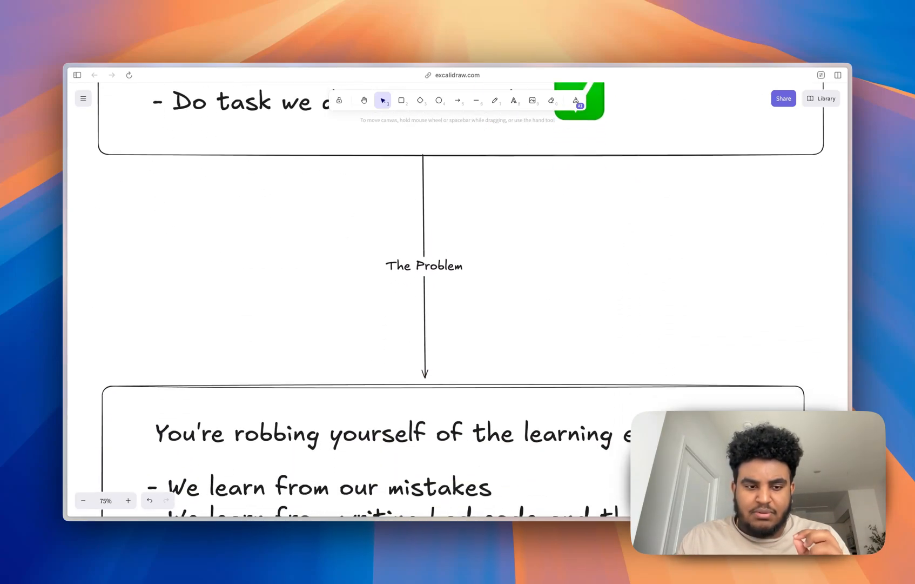
scroll(down, 3)
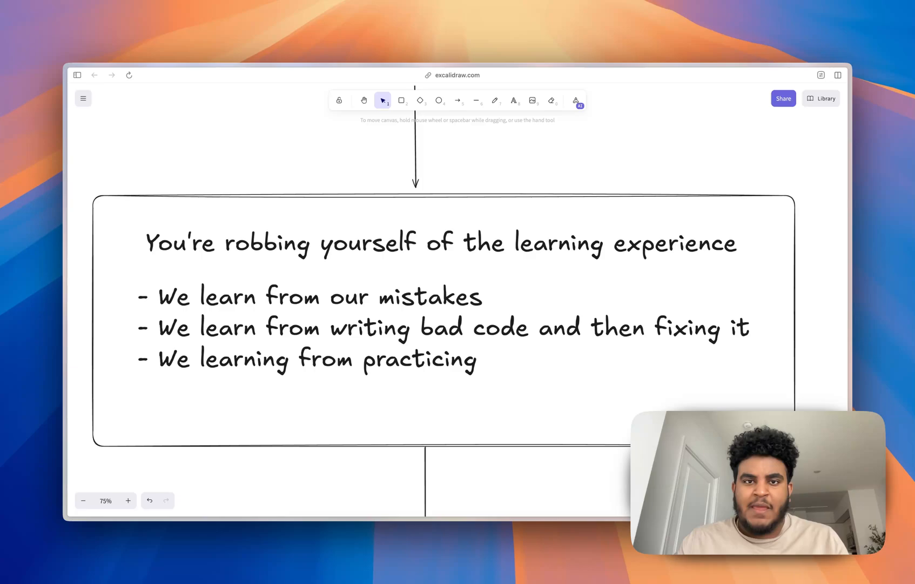
scroll(down, 3)
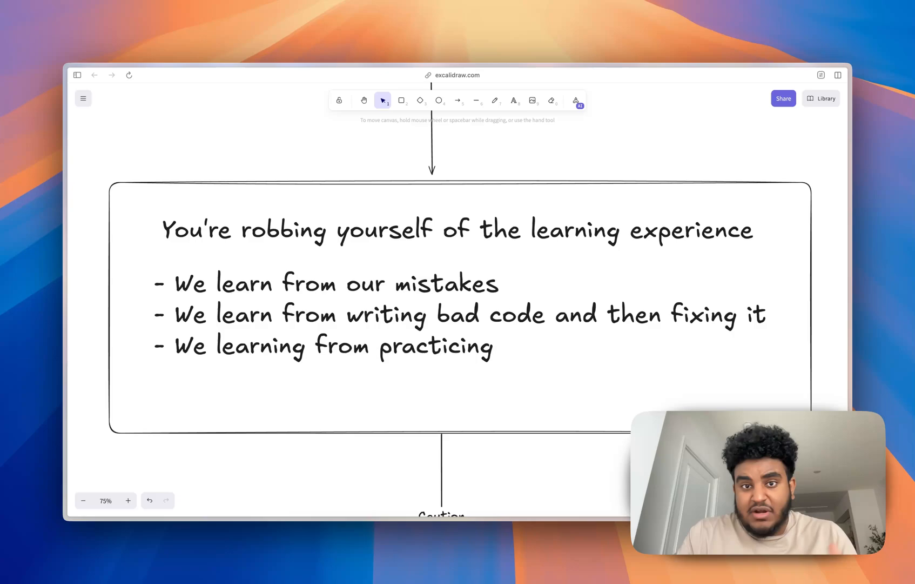
Step: Scroll the canvas to show the benefits box linked by 'The Problem' arrow to the learning-experience box
scroll(down, 3)
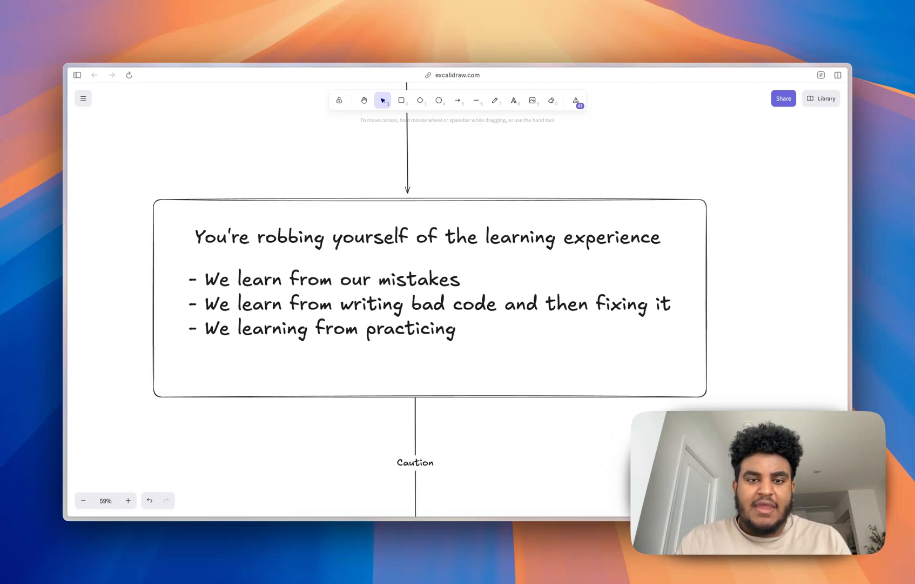
scroll(down, 3)
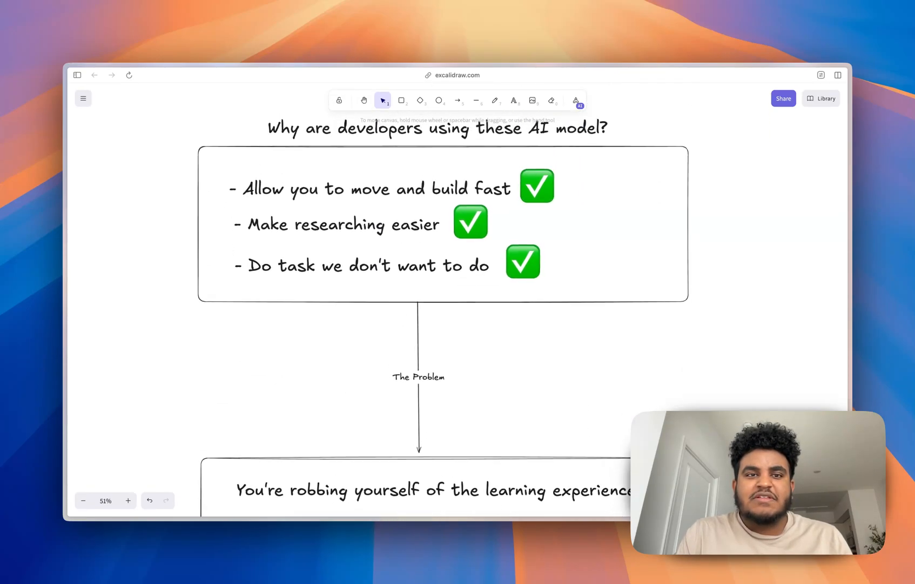
Step: Scroll and drag the canvas back toward the title and the yellow 'THE ANSWER' rectangle
scroll(down, 3)
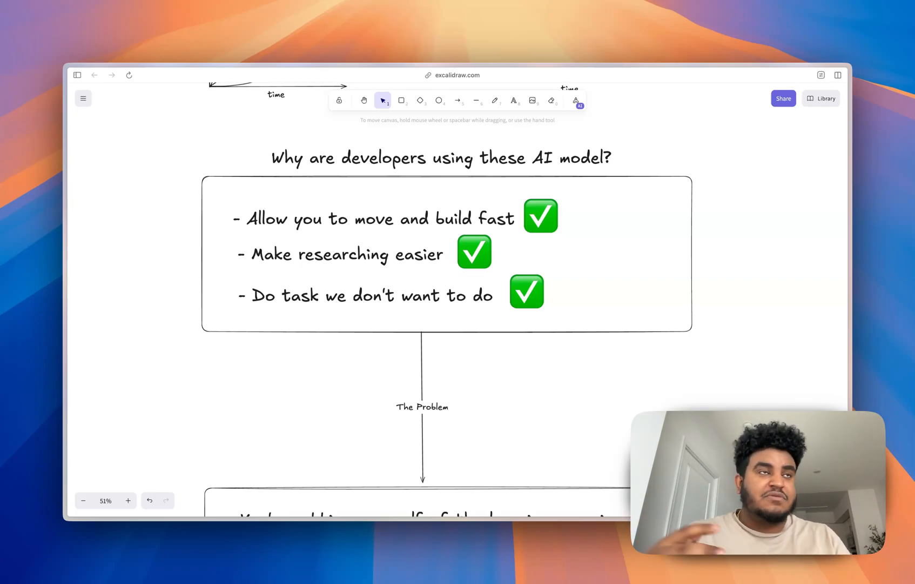
scroll(down, 3)
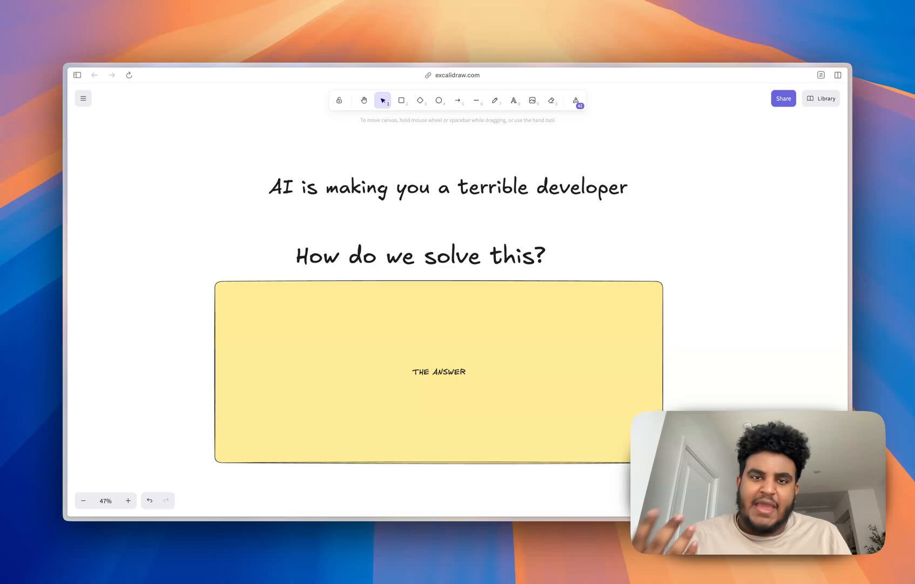
drag(437, 374, 742, 213)
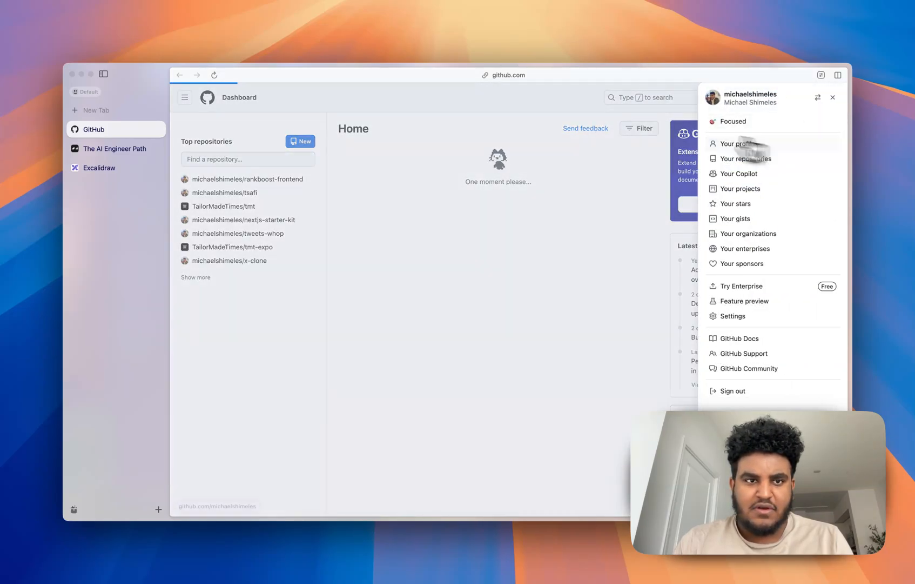
Step: Go to your own GitHub profile page from the avatar menu
click(734, 143)
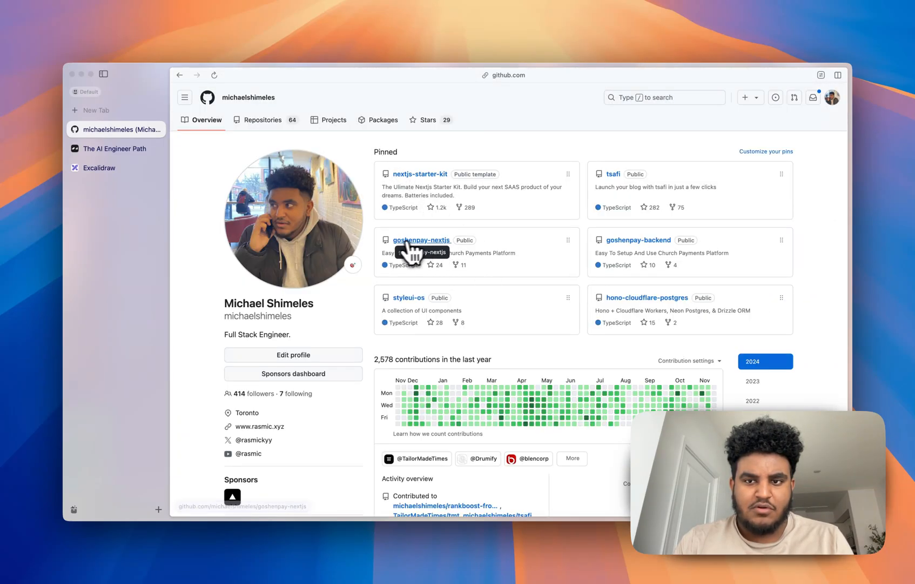
mouse_move(648, 247)
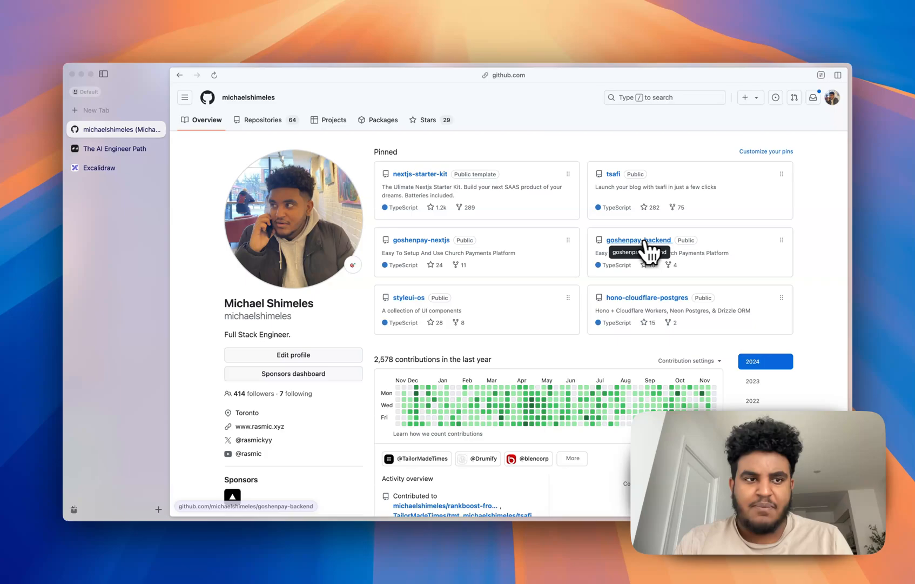
Step: Visit the goshenpay-backend project, then return to the Excalidraw solutions box and deselect it
click(95, 110)
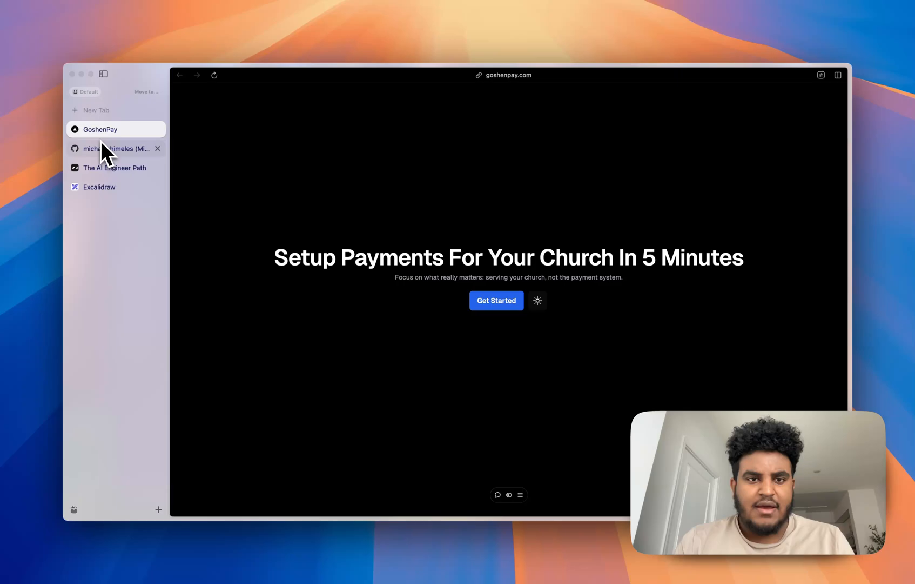
click(99, 185)
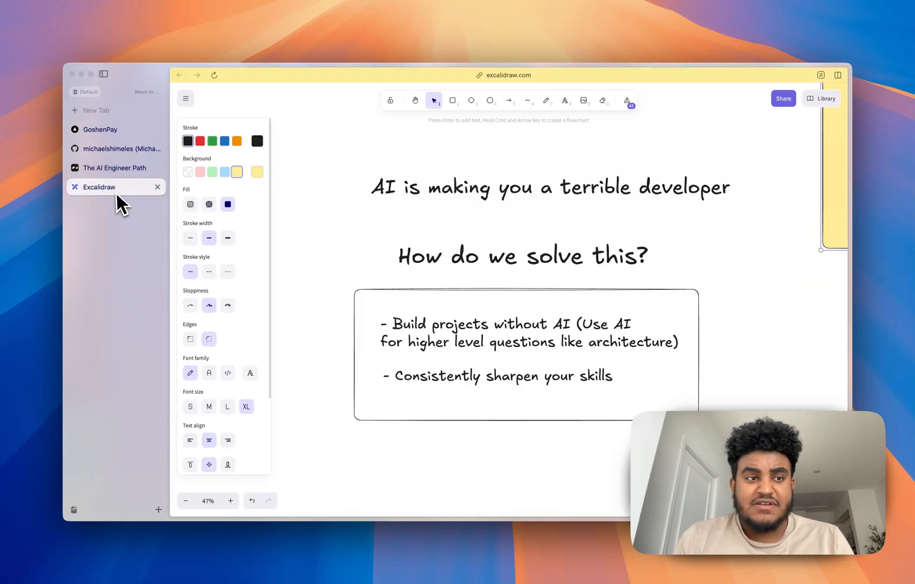
click(104, 74)
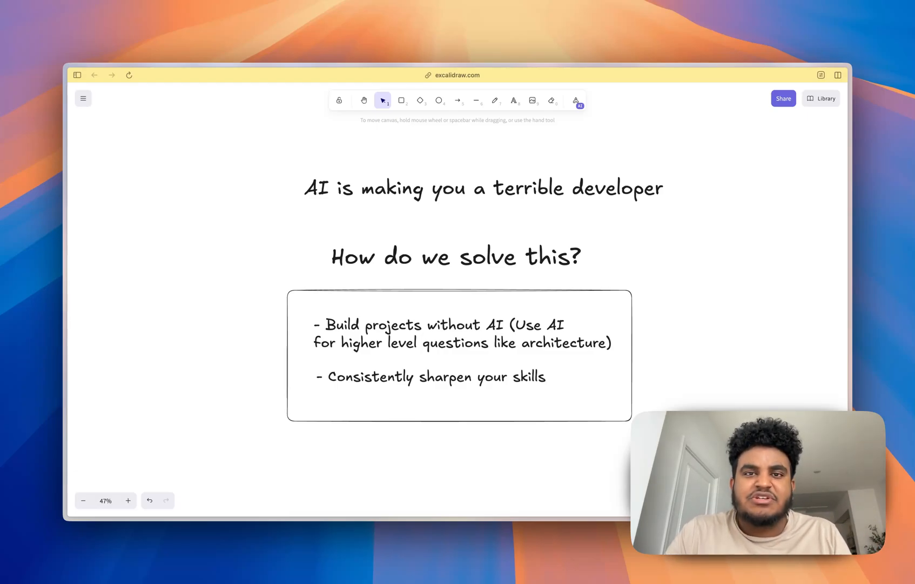
Step: Switch from Excalidraw to The AI Engineer Path course in the browser sidebar
click(76, 74)
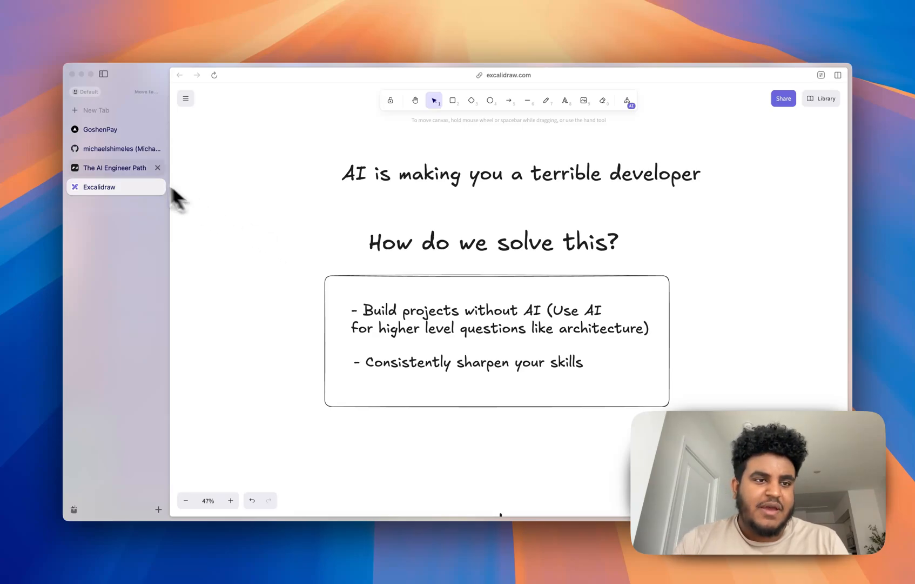
click(114, 168)
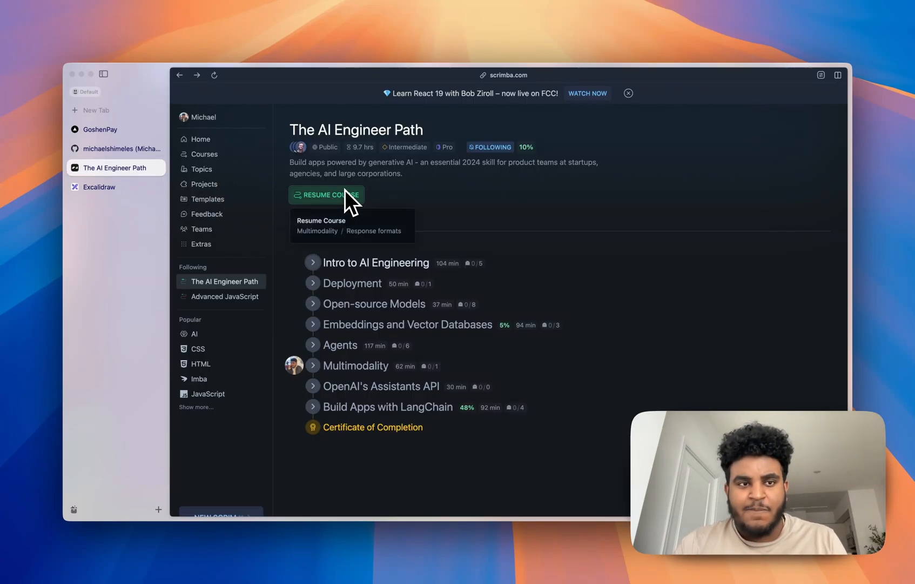
Step: From Scrimba Home, enter Advanced JavaScript and expand the Asynchronous JavaScript & APIs lesson list
click(201, 139)
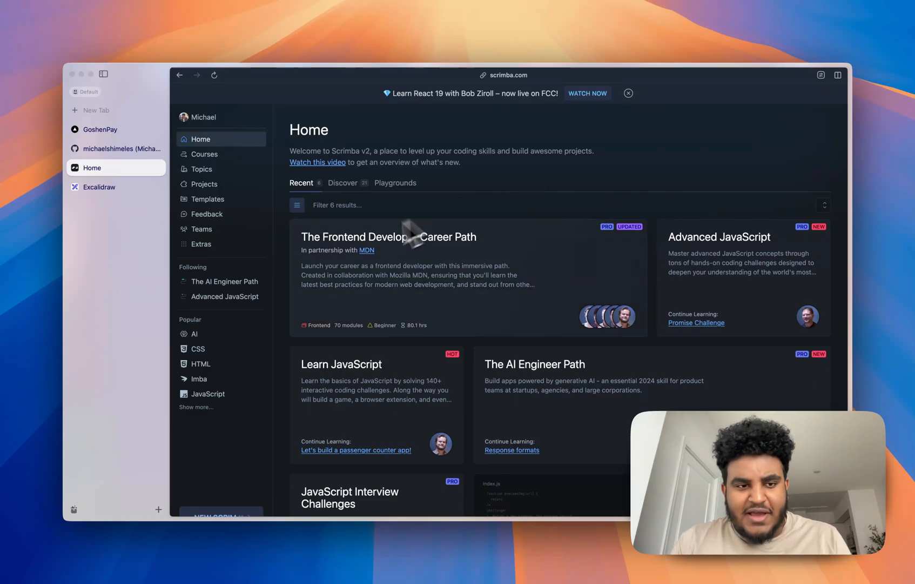
click(720, 237)
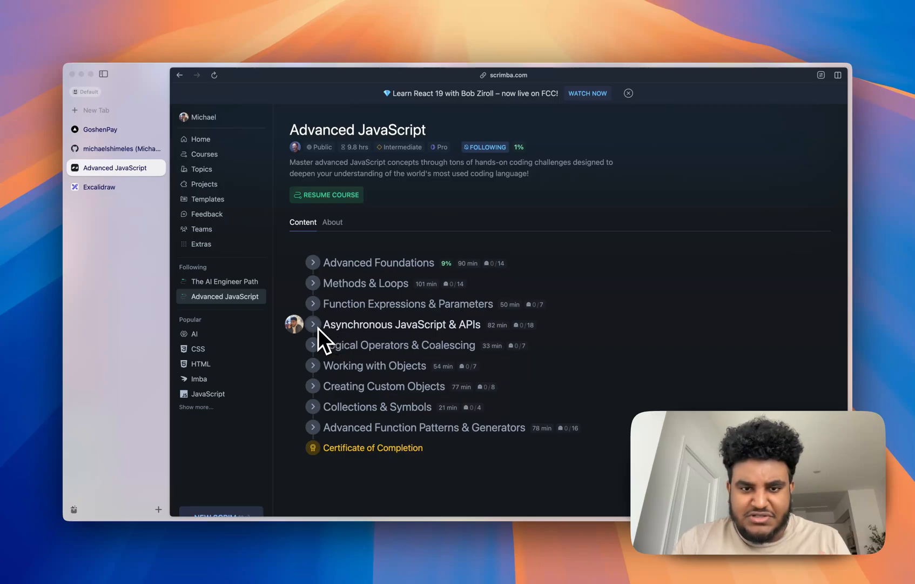
click(314, 325)
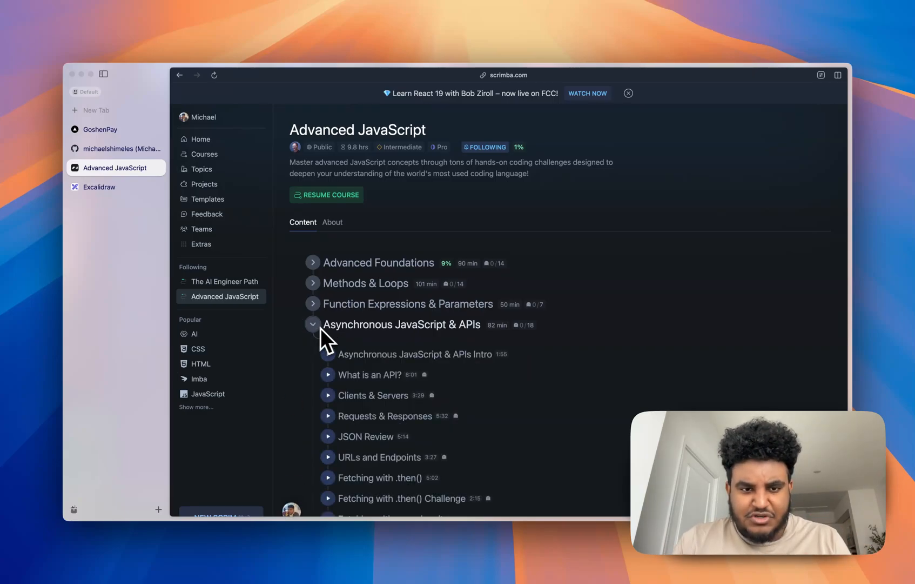
scroll(down, 3)
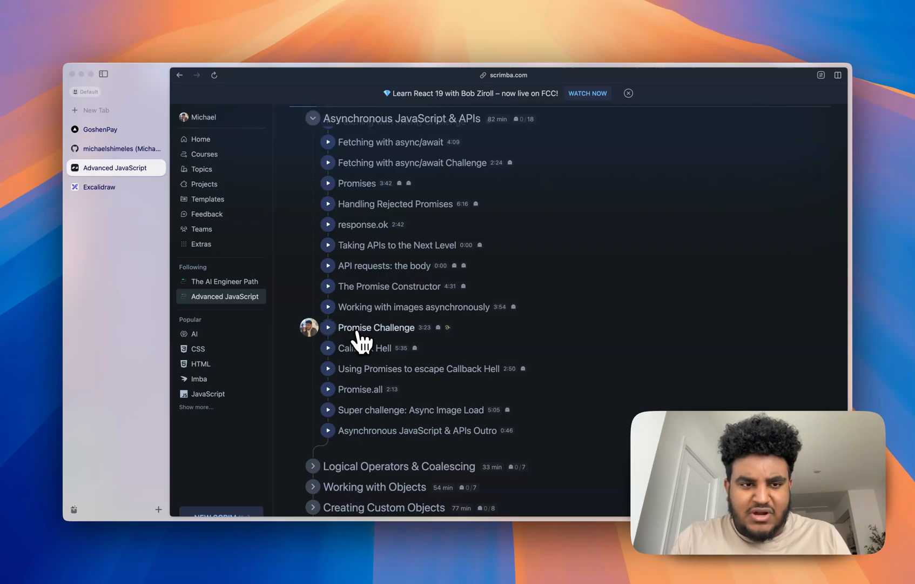
click(378, 327)
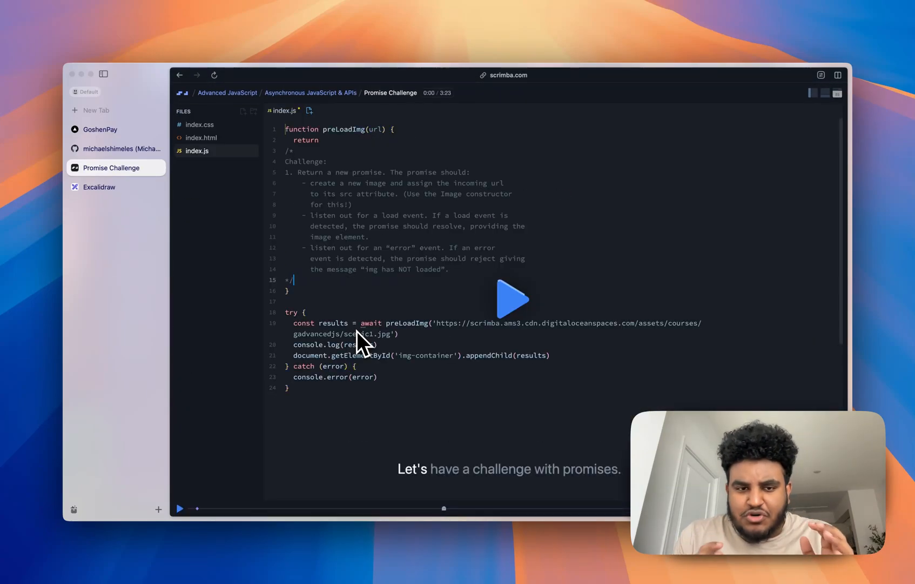
click(513, 299)
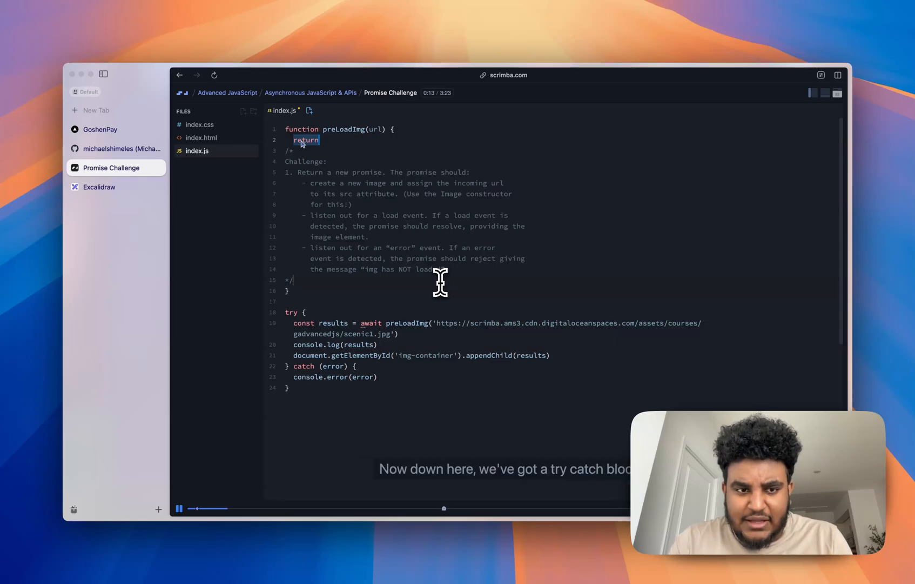
text(oiwheroiwehroweirhoiwerhwoierhewiorhiw)
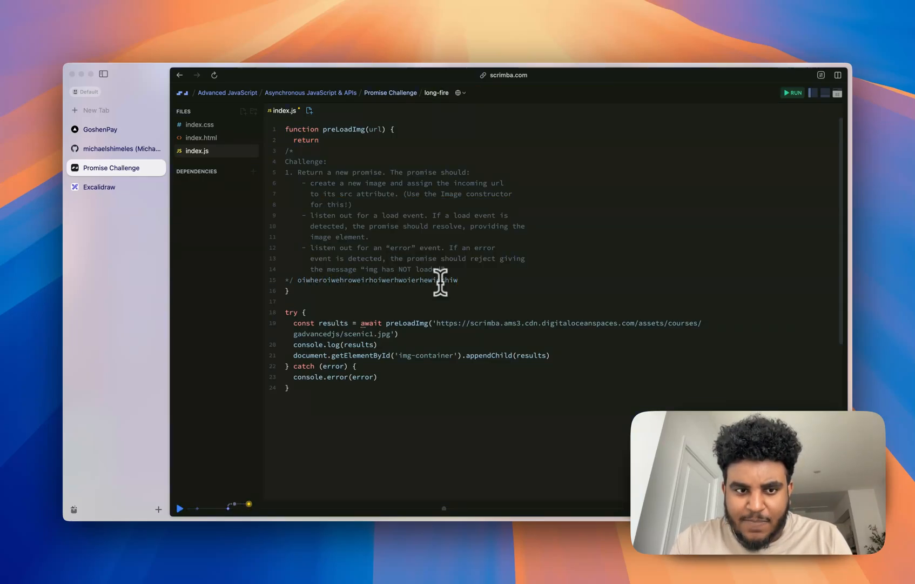
mouse_move(434, 286)
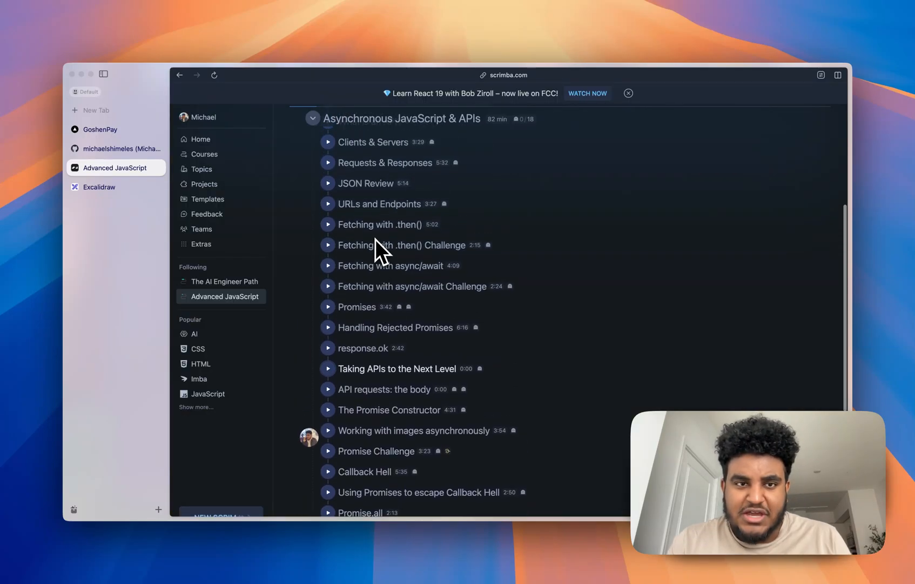
scroll(down, 3)
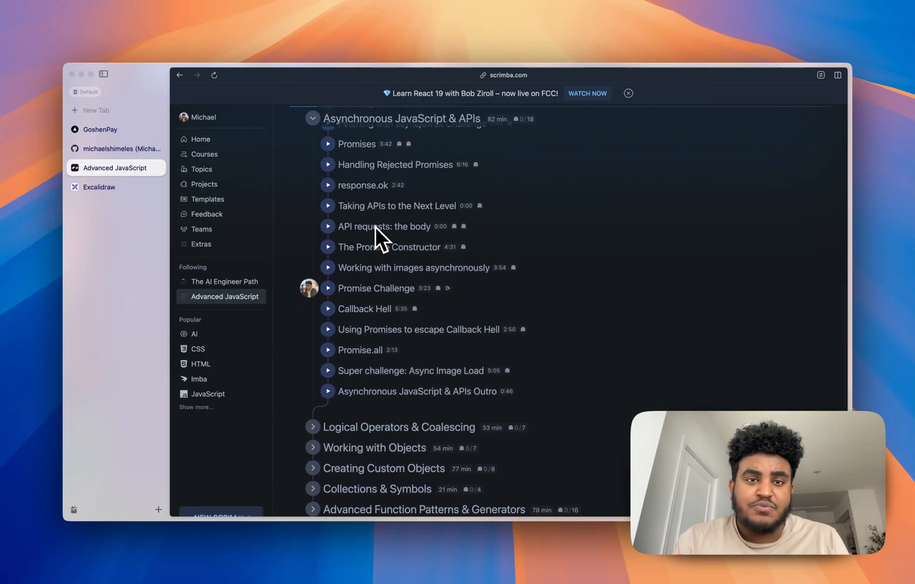
mouse_move(354, 253)
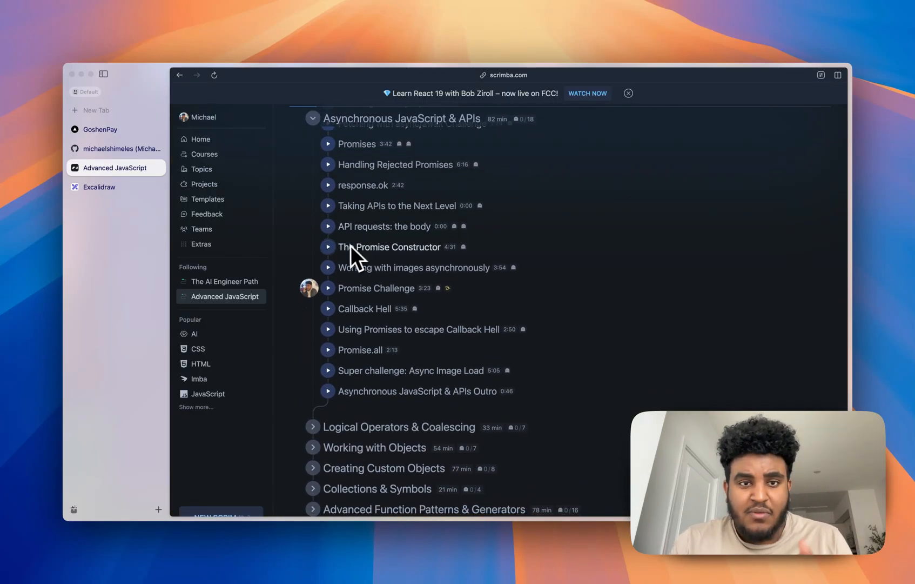
click(225, 281)
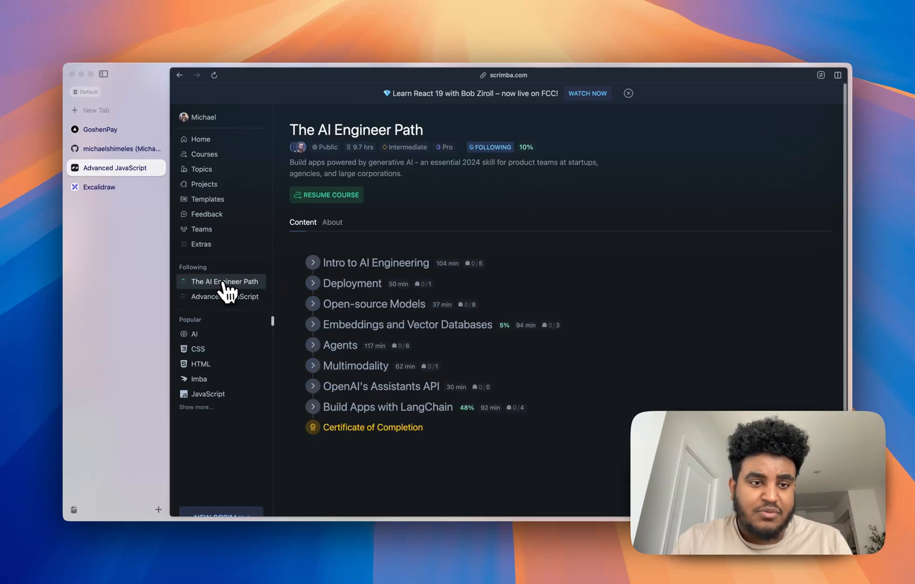
click(224, 296)
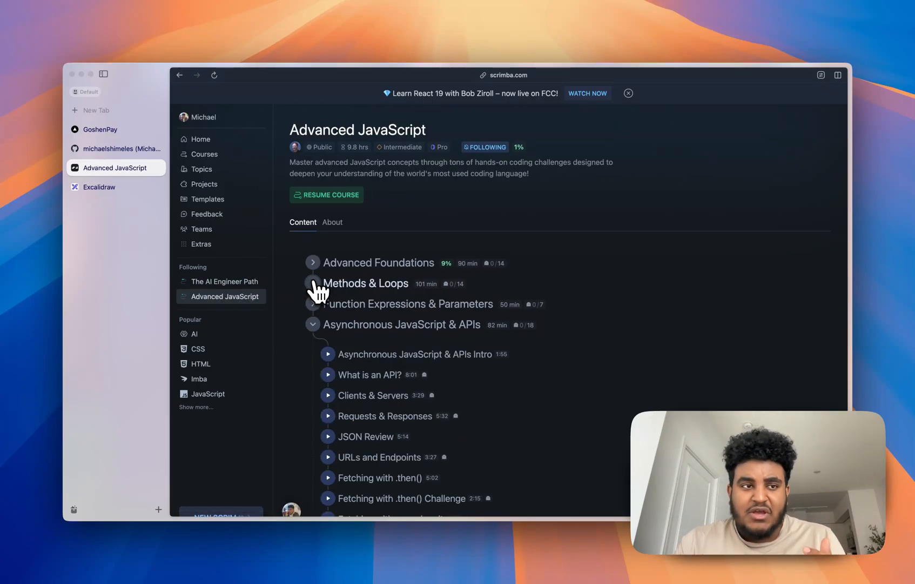
click(99, 186)
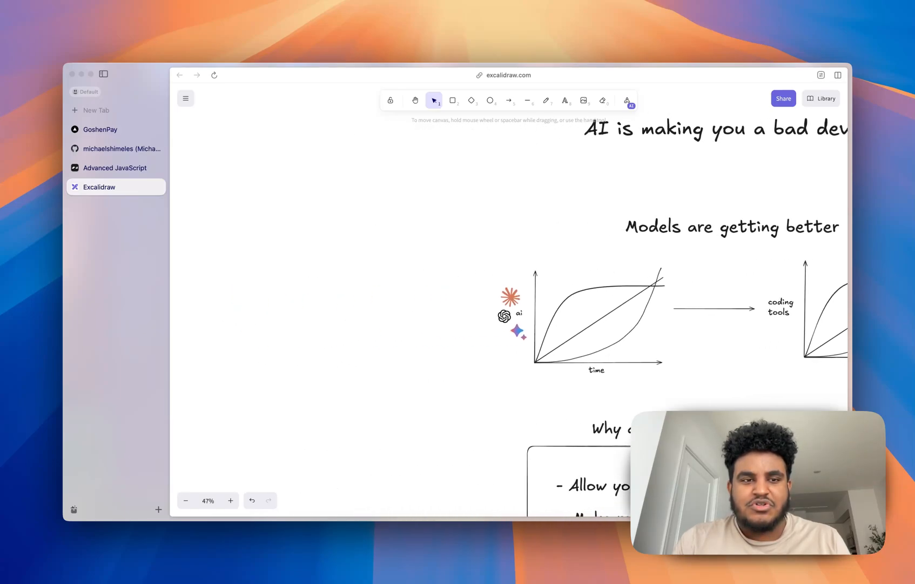
Step: Scroll the canvas down to the 'How do we solve this?' solutions box under the title
scroll(down, 3)
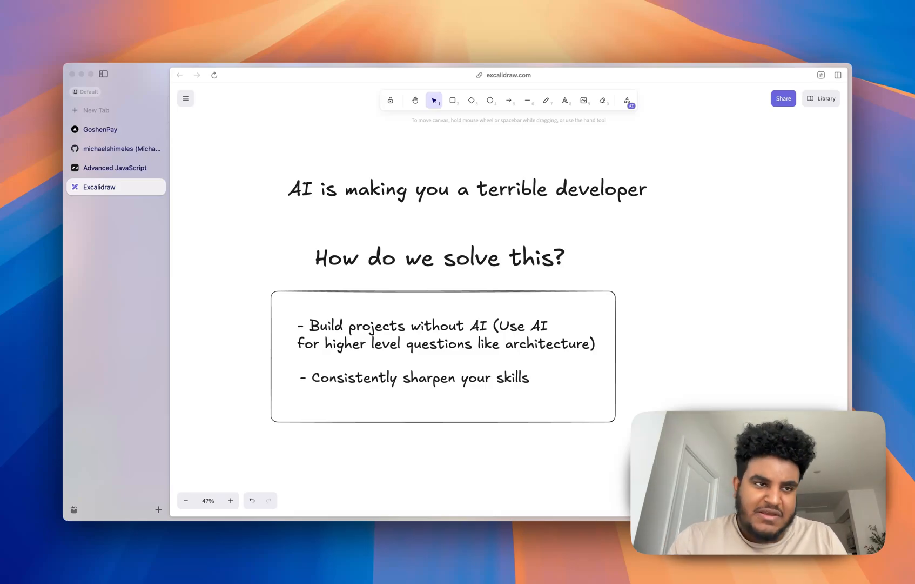
click(115, 168)
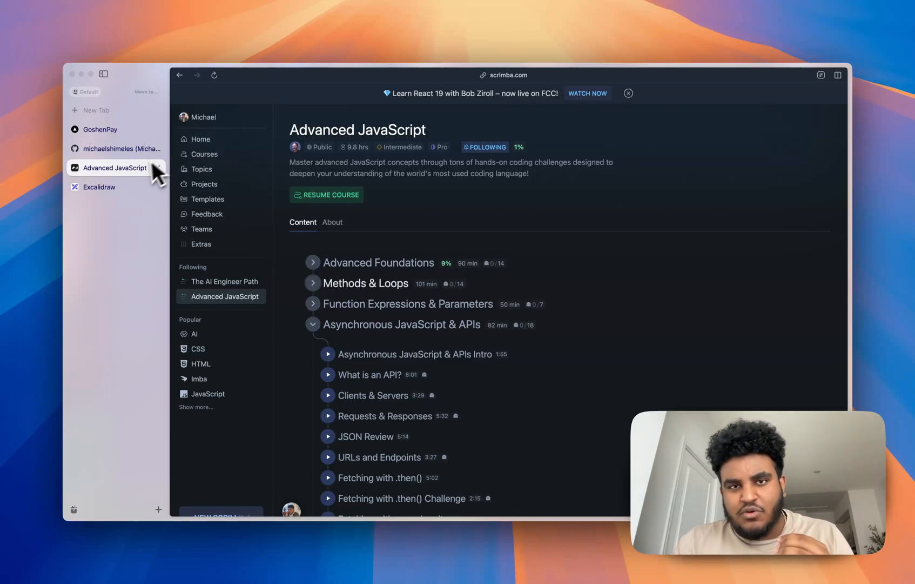
click(100, 186)
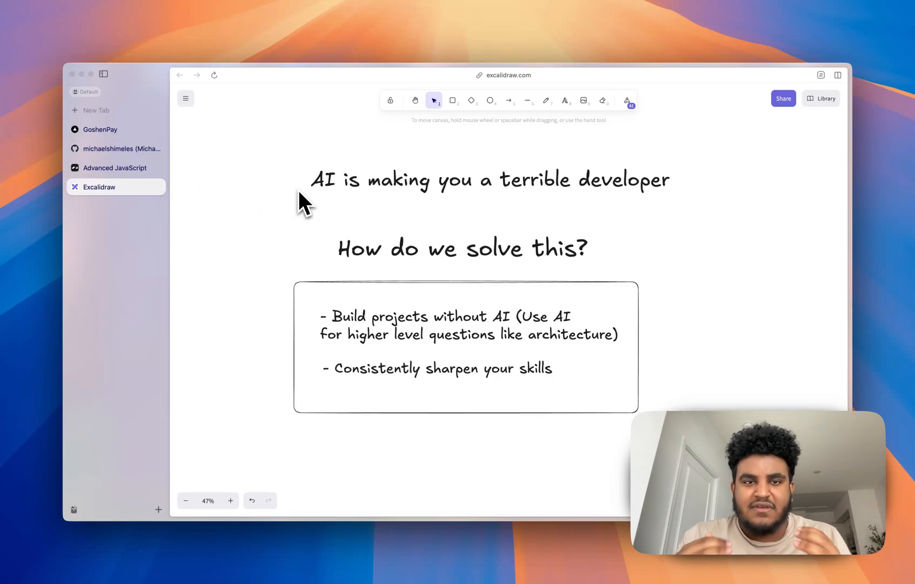